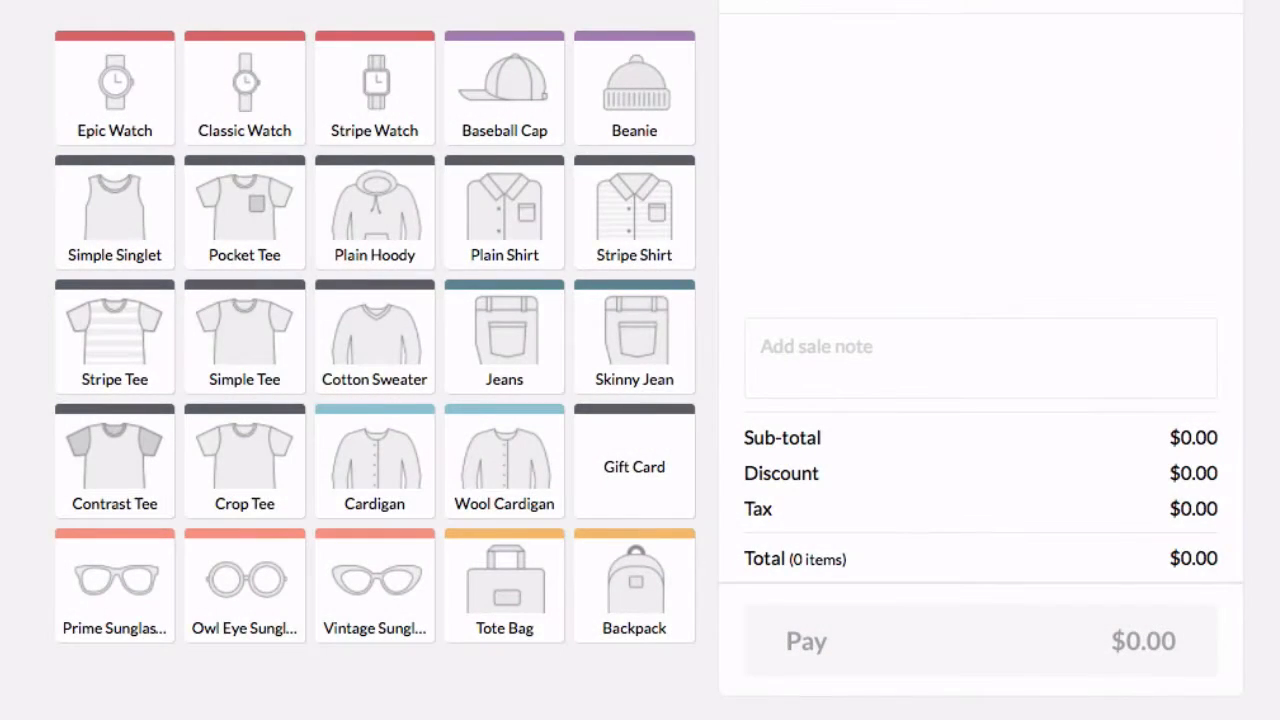
Step: From Sell > Settings, switch on 'Enable Quick Keys for this register' and begin a new layout
{"action": "left_click", "coordinate": [40, 84]}
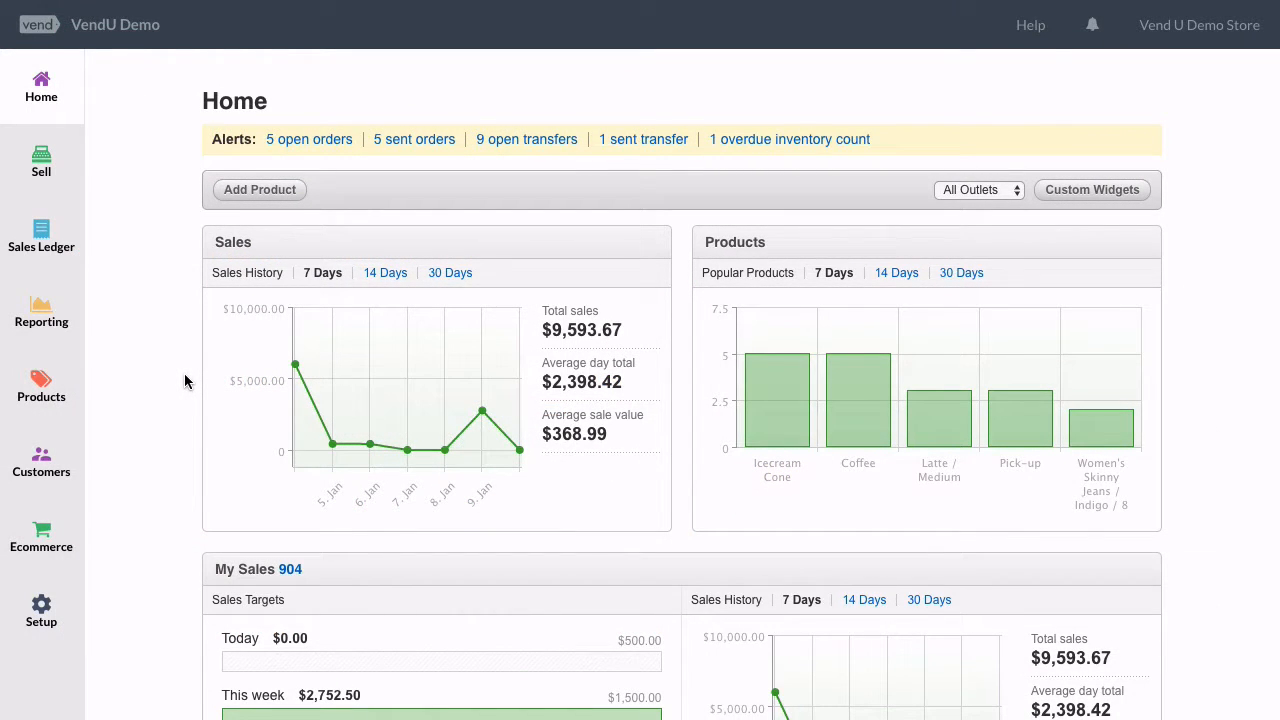
{"action": "left_click", "coordinate": [40, 162]}
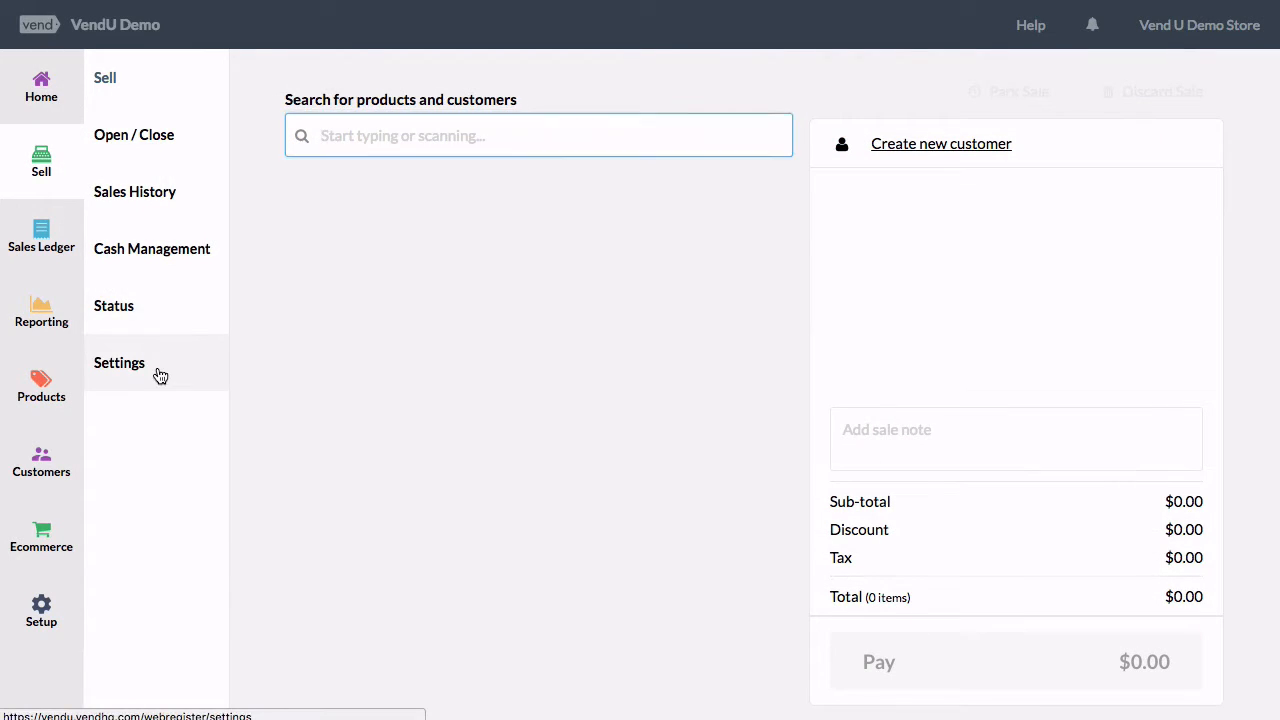
{"action": "left_click", "coordinate": [120, 362]}
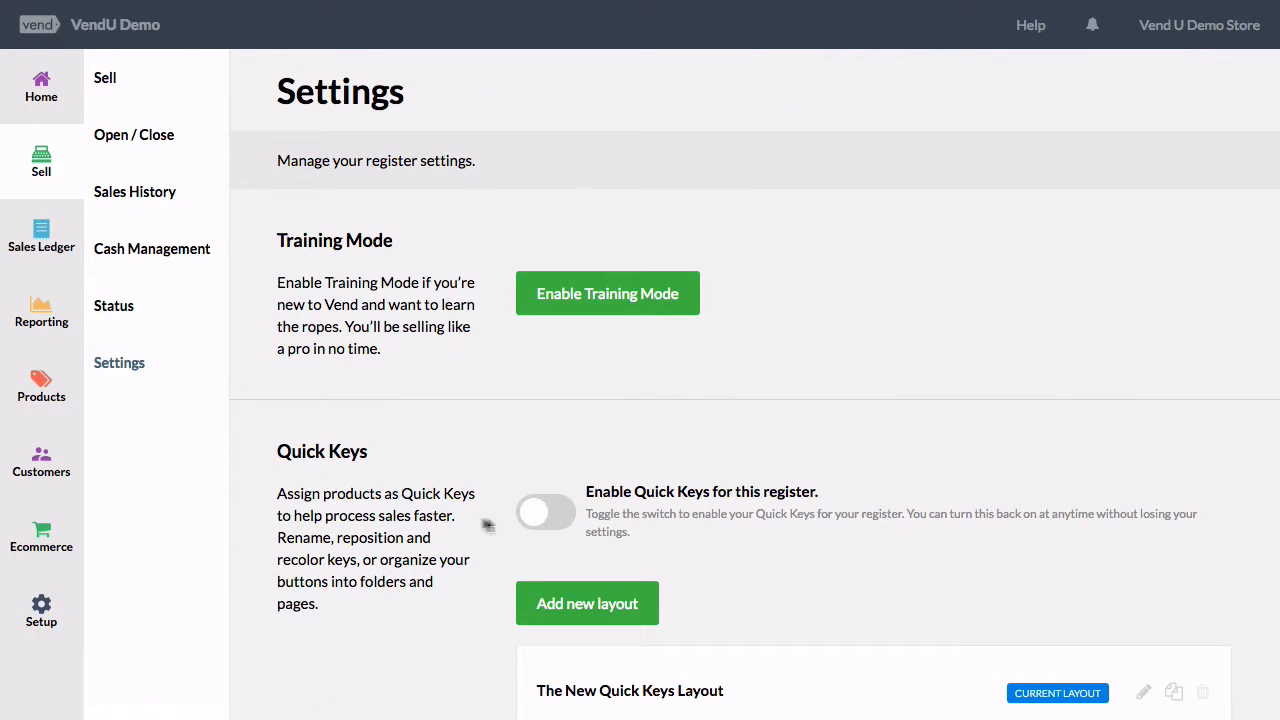
{"action": "left_click", "coordinate": [544, 512]}
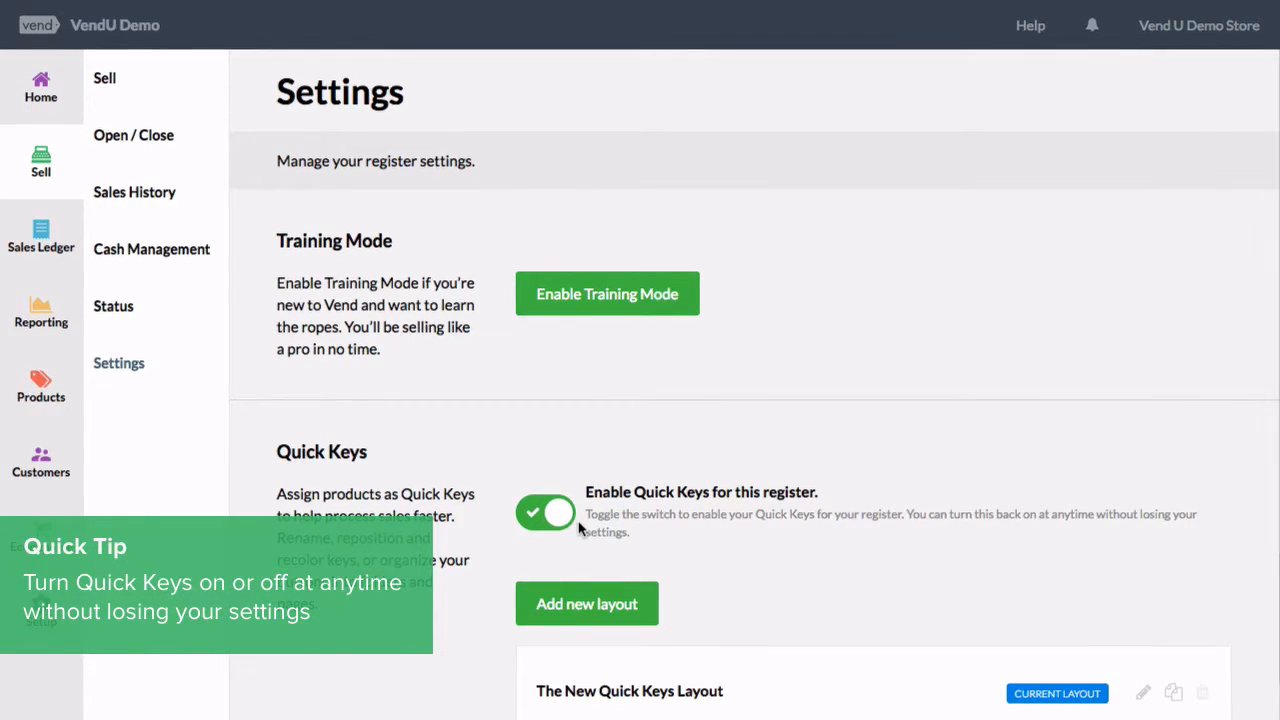
{"action": "left_click", "coordinate": [586, 604]}
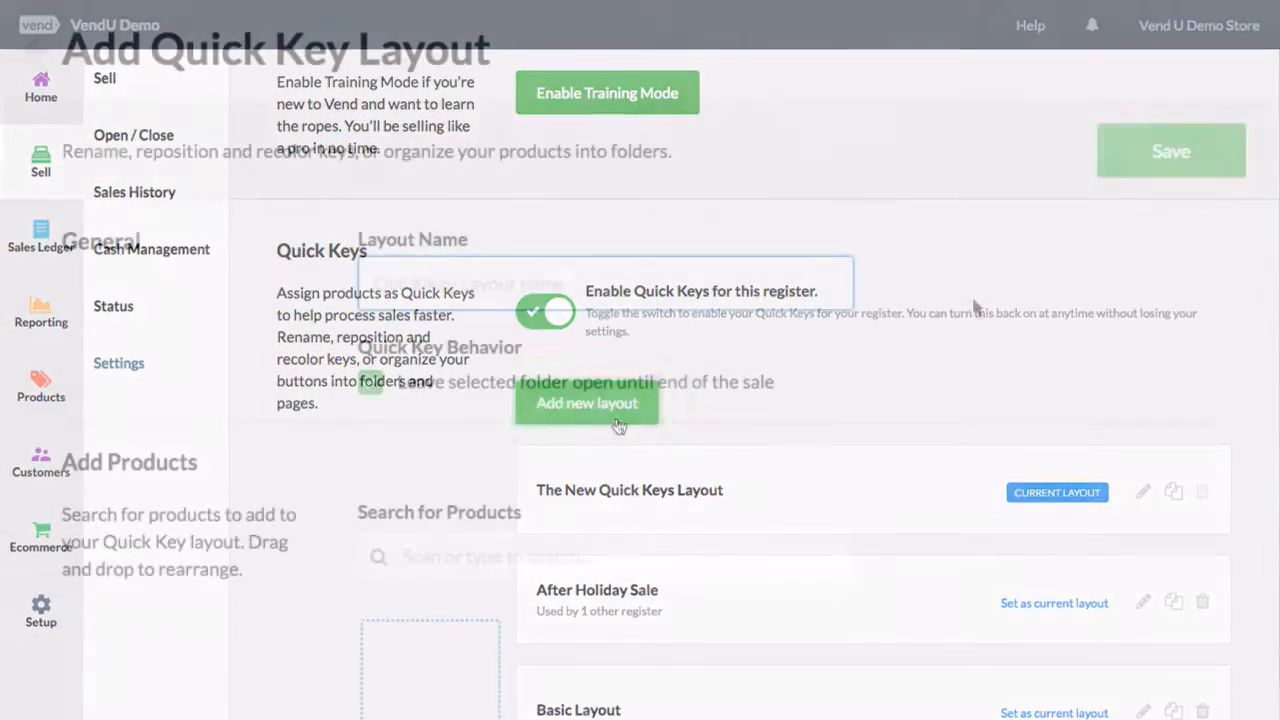
Step: Enter 'Brand New Layout' as the Layout Name and move down to the Add Products area
{"action": "type", "text": "B"}
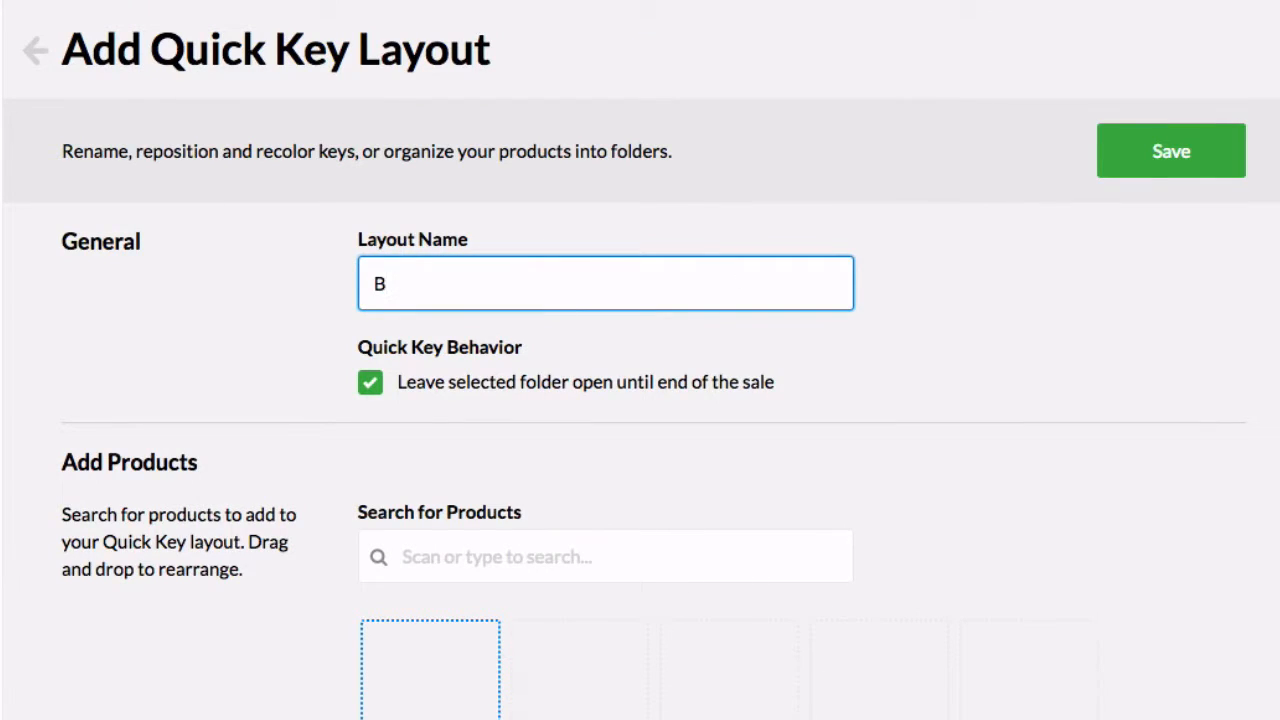
{"action": "type", "text": "rand New Layout"}
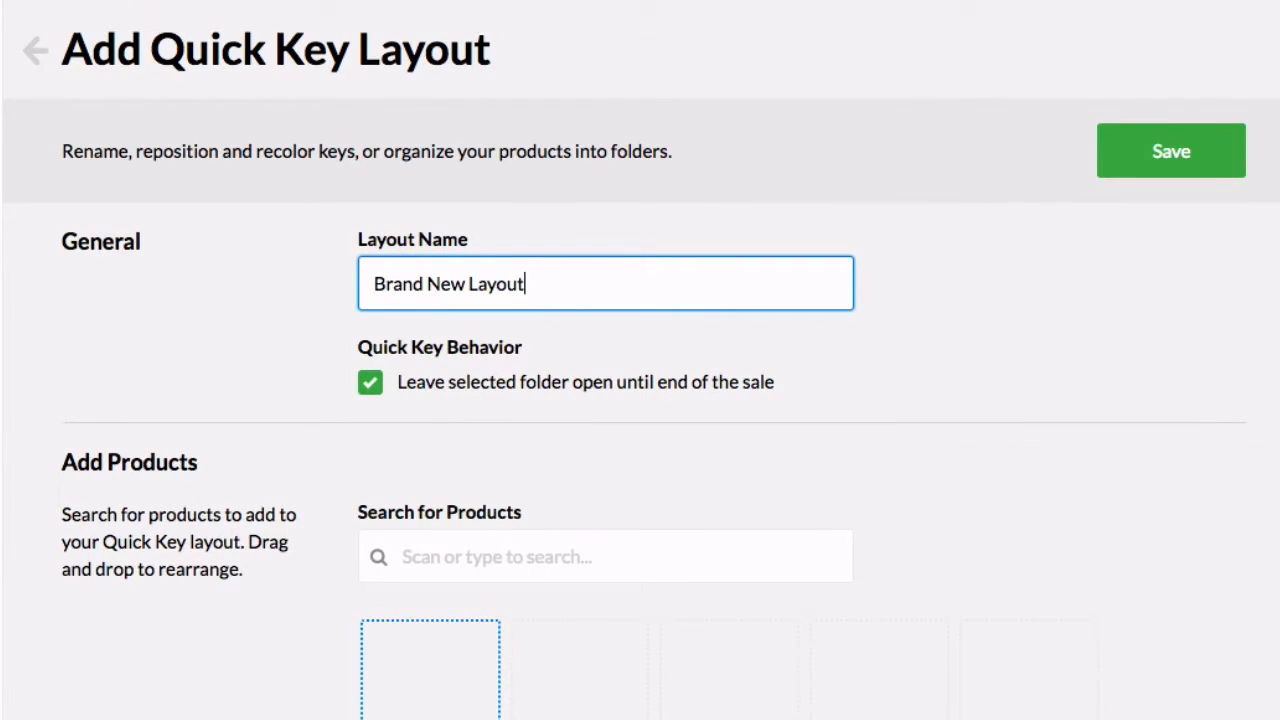
{"action": "scroll", "scroll_direction": "down", "scroll_amount": 3}
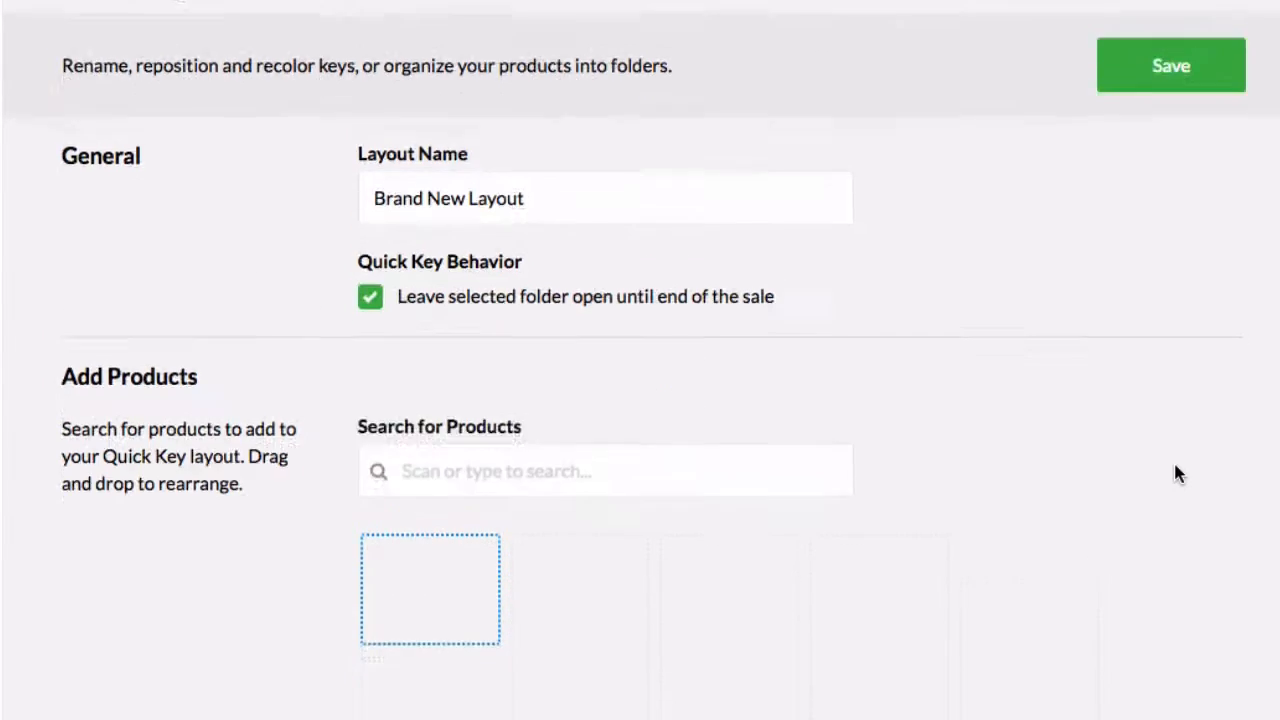
{"action": "scroll", "scroll_direction": "down", "scroll_amount": 3}
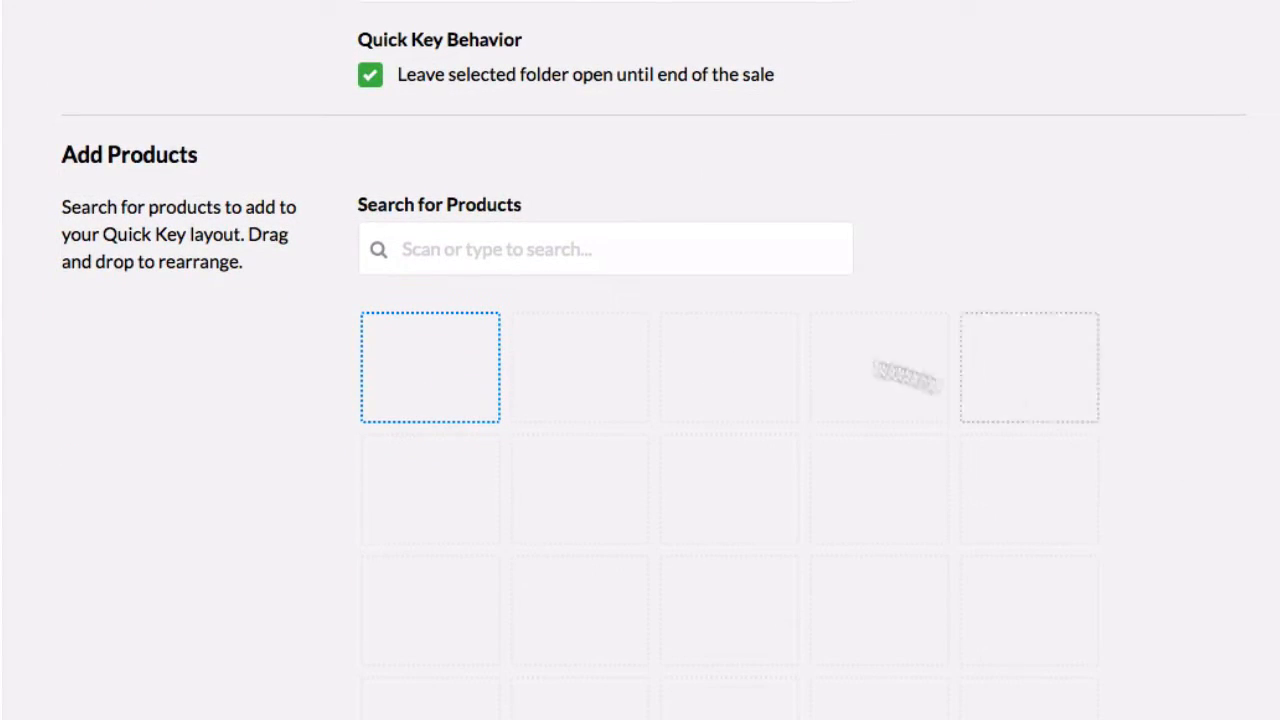
Step: Search 'stripe' and add Stripe Tee as an entire-product key, then clear the search for the next item
{"action": "left_click", "coordinate": [604, 248]}
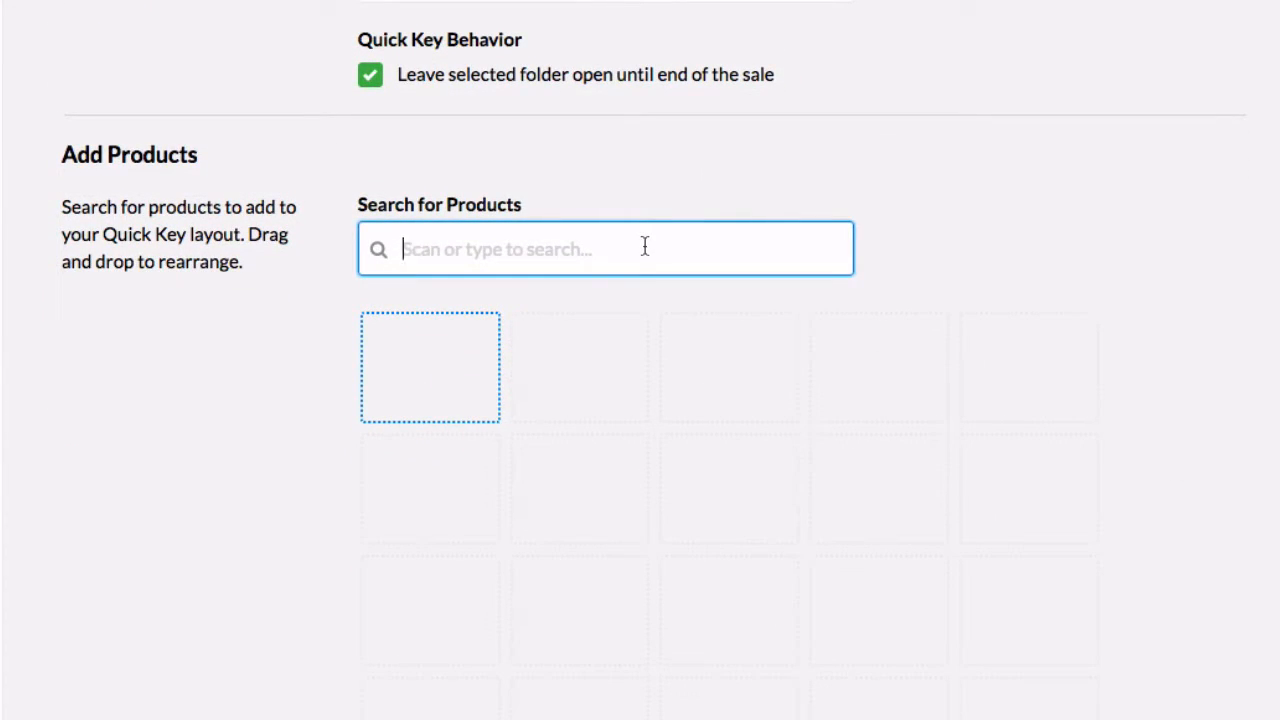
{"action": "type", "text": "stripe"}
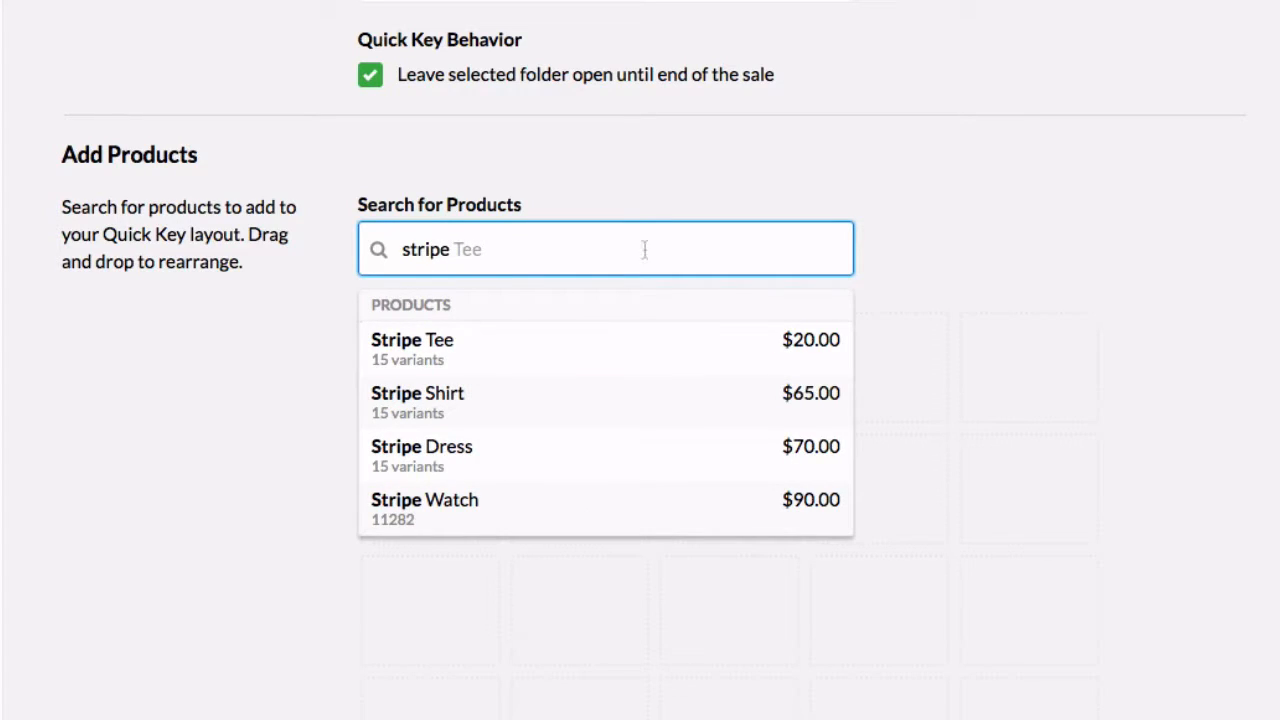
{"action": "left_click", "coordinate": [412, 340]}
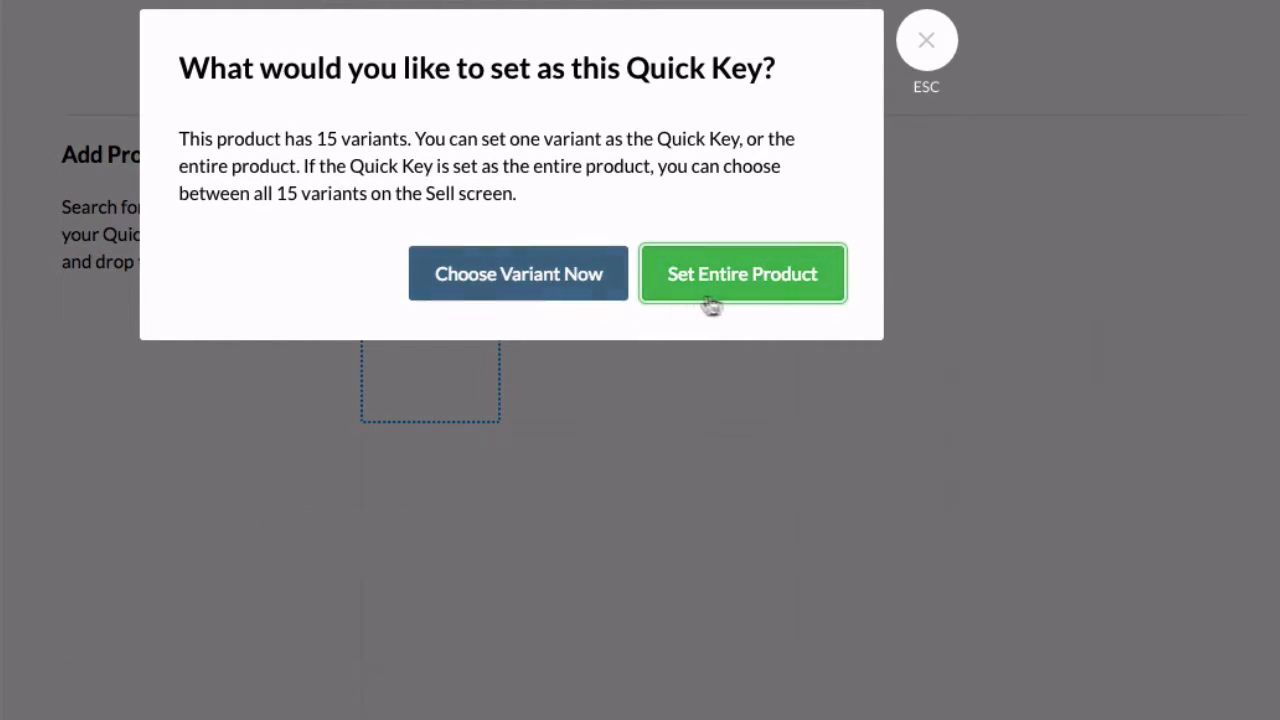
{"action": "left_click", "coordinate": [742, 272]}
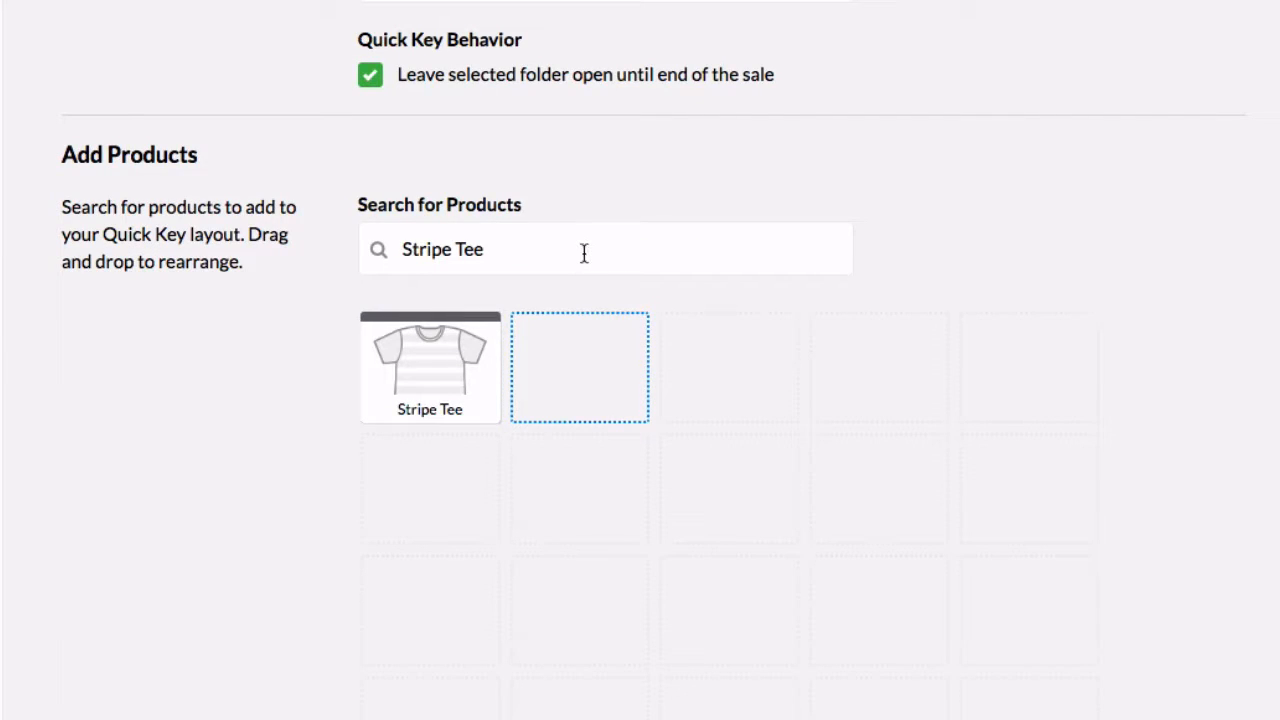
{"action": "triple_click", "coordinate": [442, 248]}
{"action": "type", "text": "Beanie"}
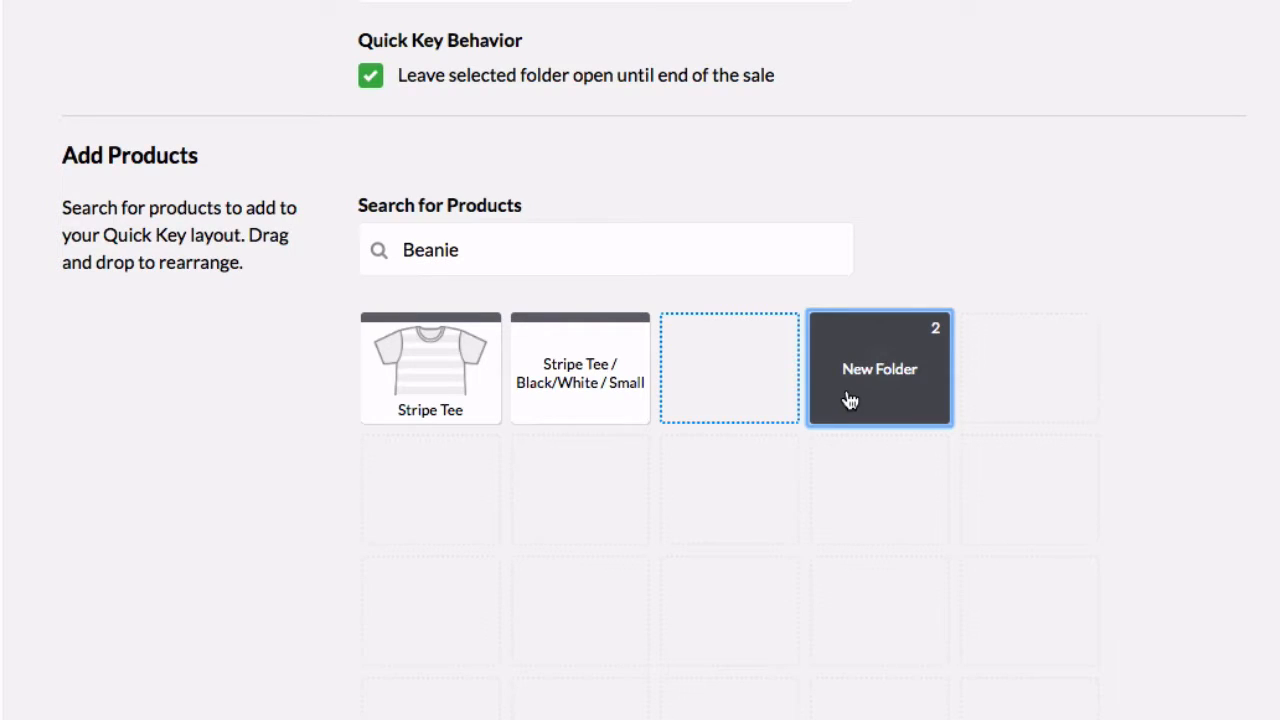
Step: Search 'backpack' and add Backpack to the layout as an entire-product key
{"action": "left_click", "coordinate": [880, 368]}
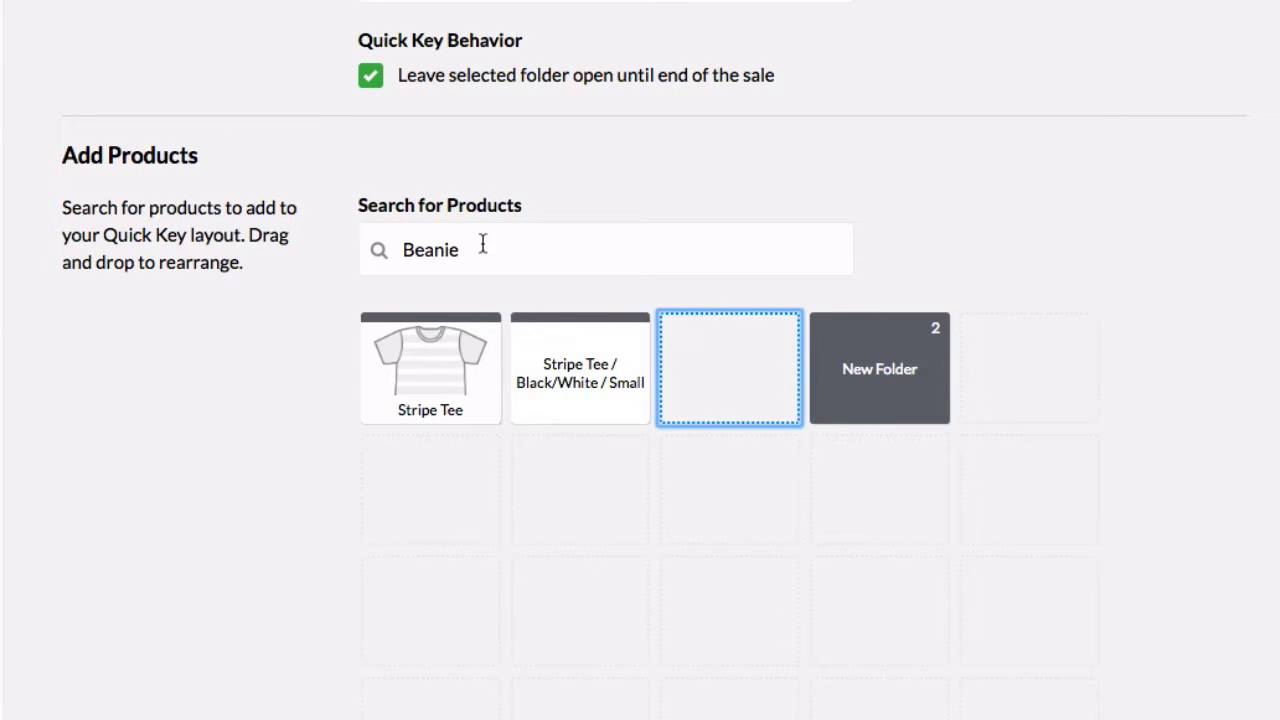
{"action": "type", "text": "backpack"}
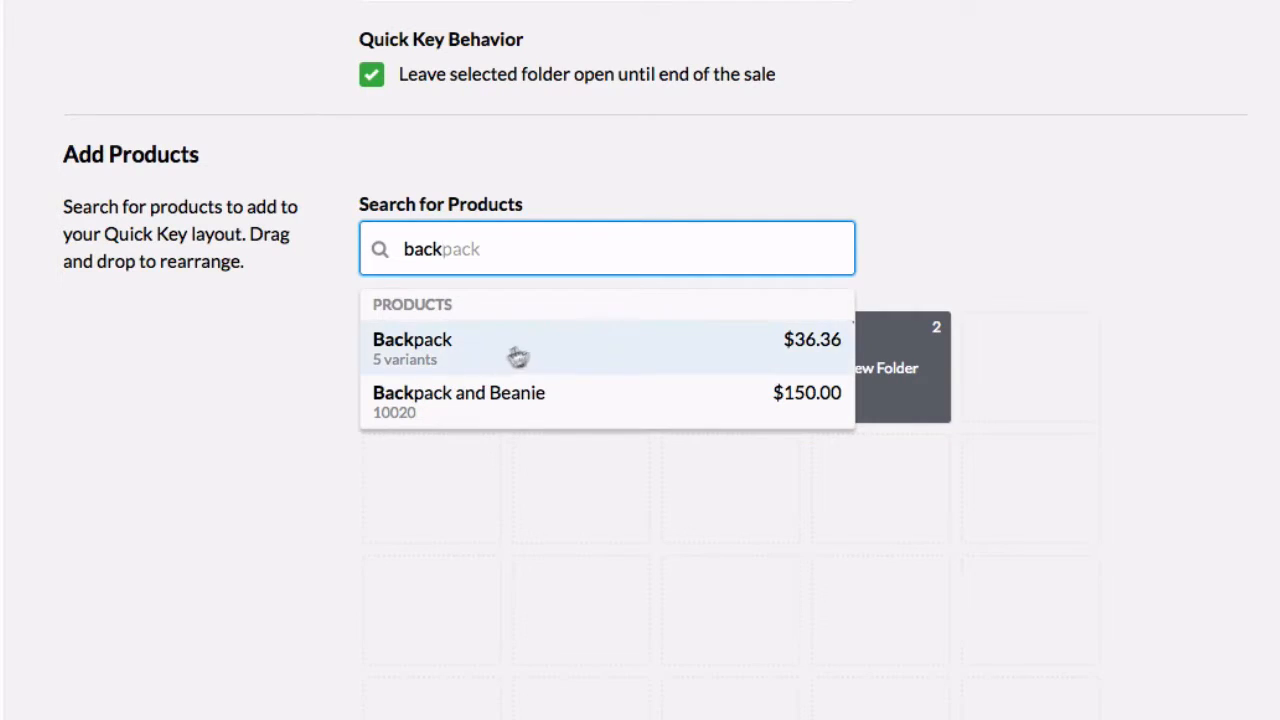
{"action": "left_click", "coordinate": [412, 344]}
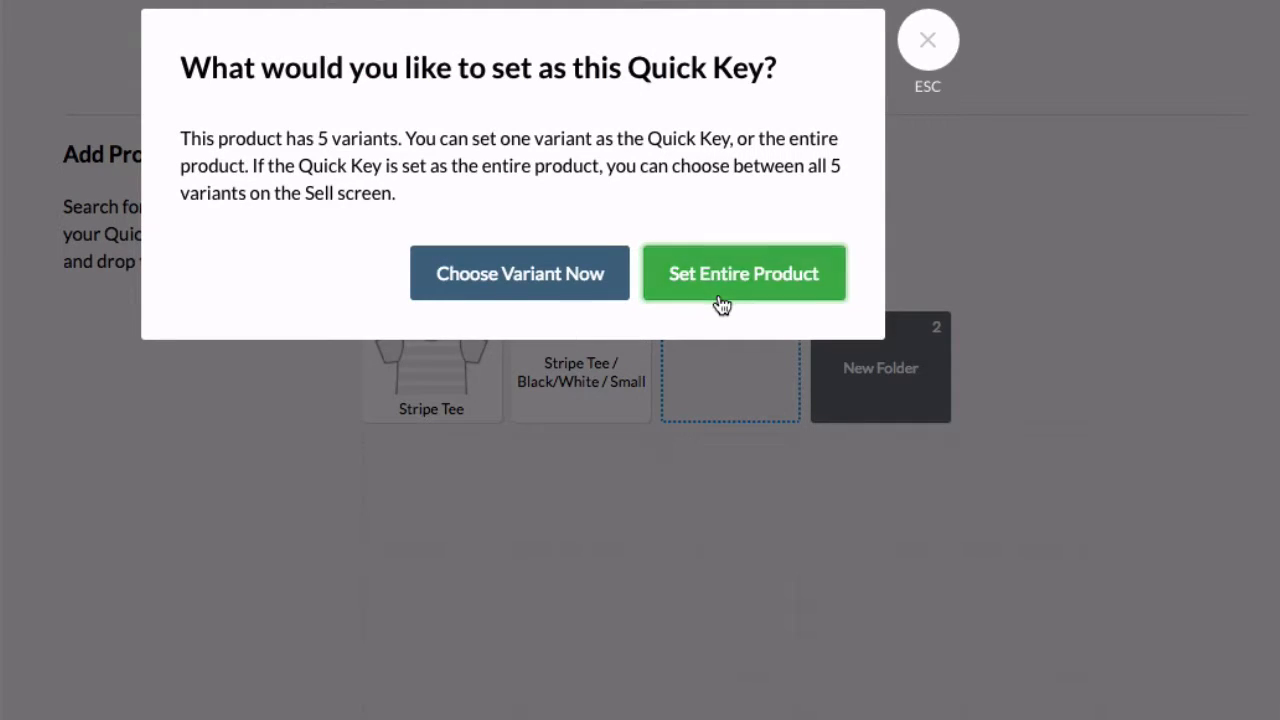
{"action": "left_click", "coordinate": [744, 272]}
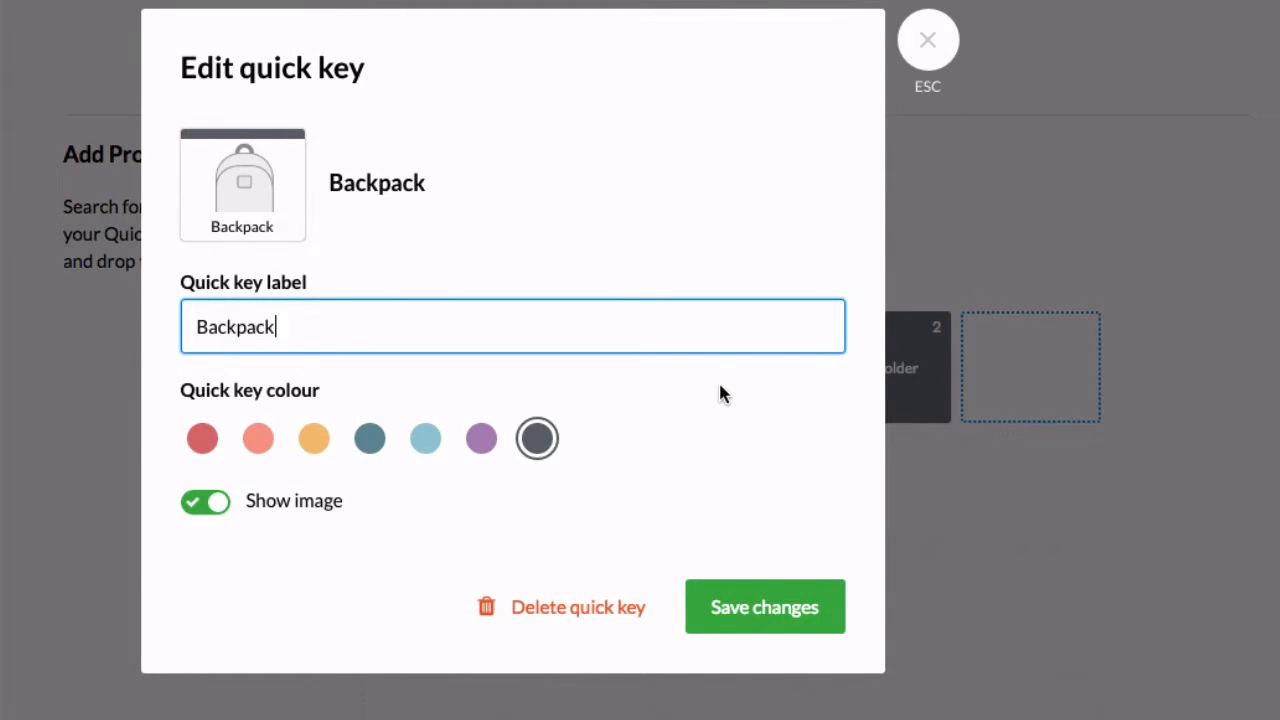
Step: Give the Backpack key the light blue colour and save the change
{"action": "left_click", "coordinate": [424, 438]}
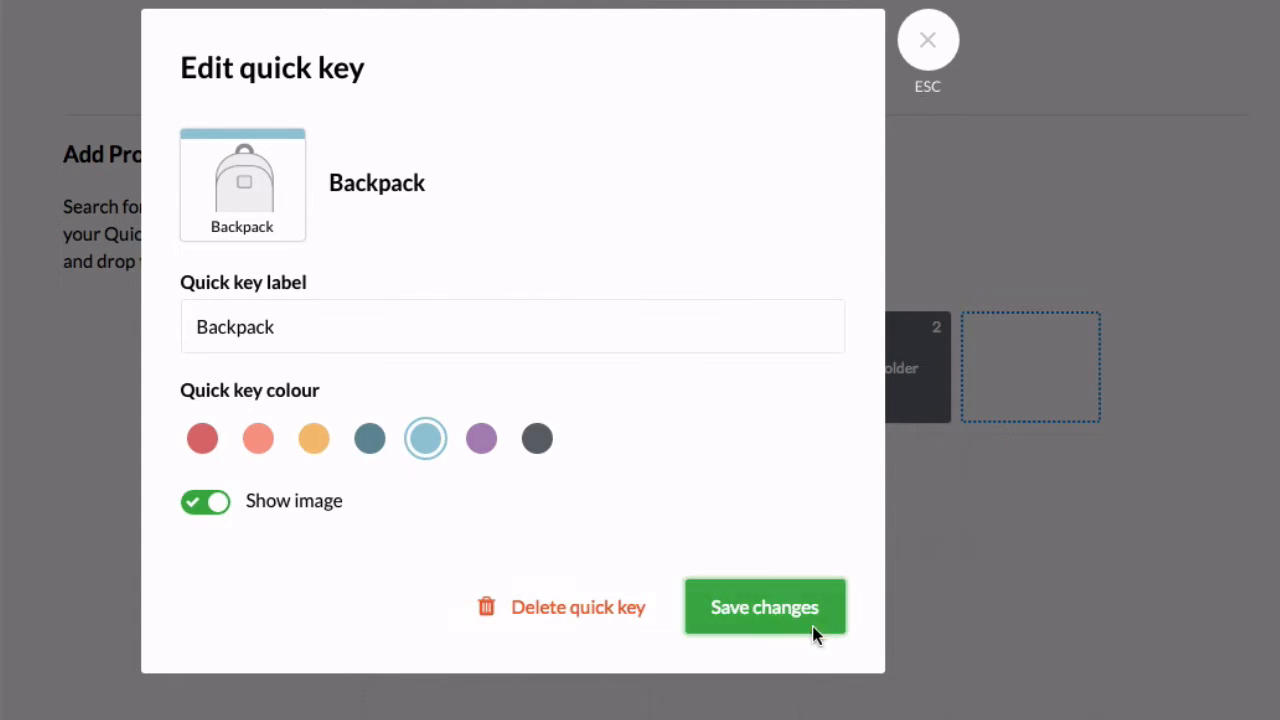
{"action": "left_click", "coordinate": [764, 608]}
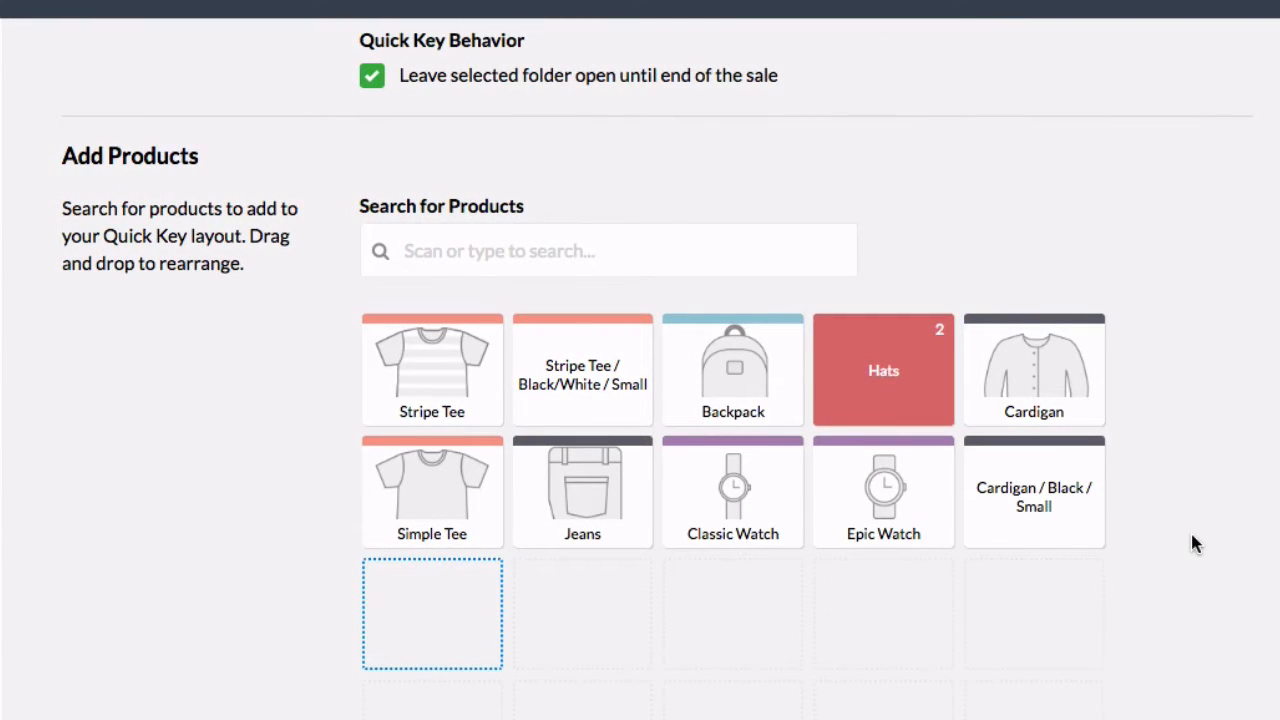
Step: Save the layout, set Brand New Layout as the current layout, and return to the Quick Keys list
{"action": "left_click", "coordinate": [1160, 172]}
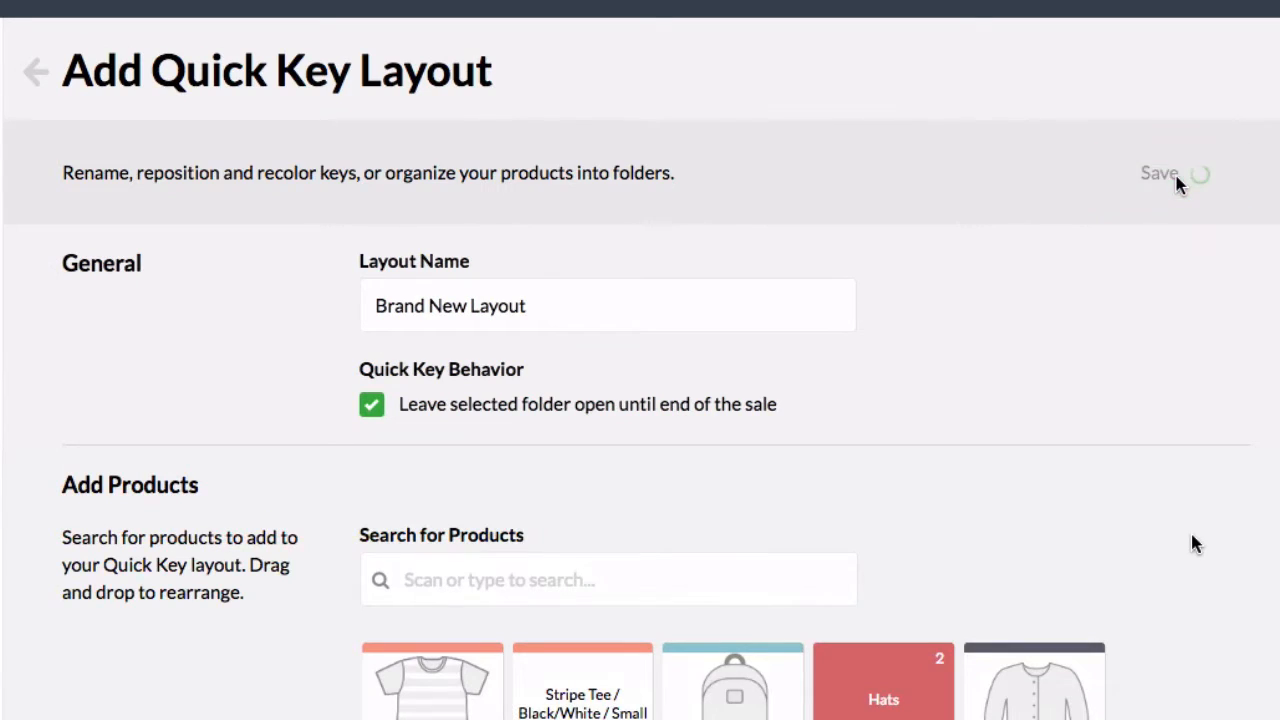
{"action": "left_click", "coordinate": [1160, 172]}
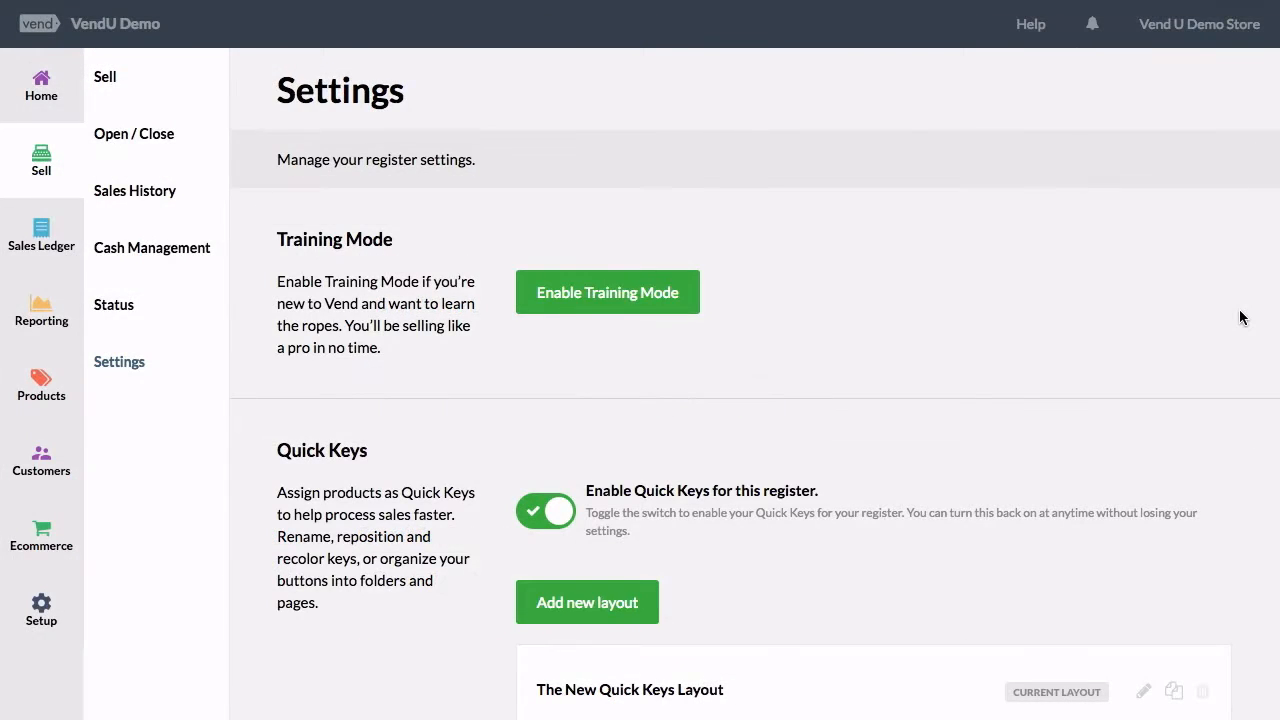
{"action": "scroll", "scroll_direction": "down", "scroll_amount": 3}
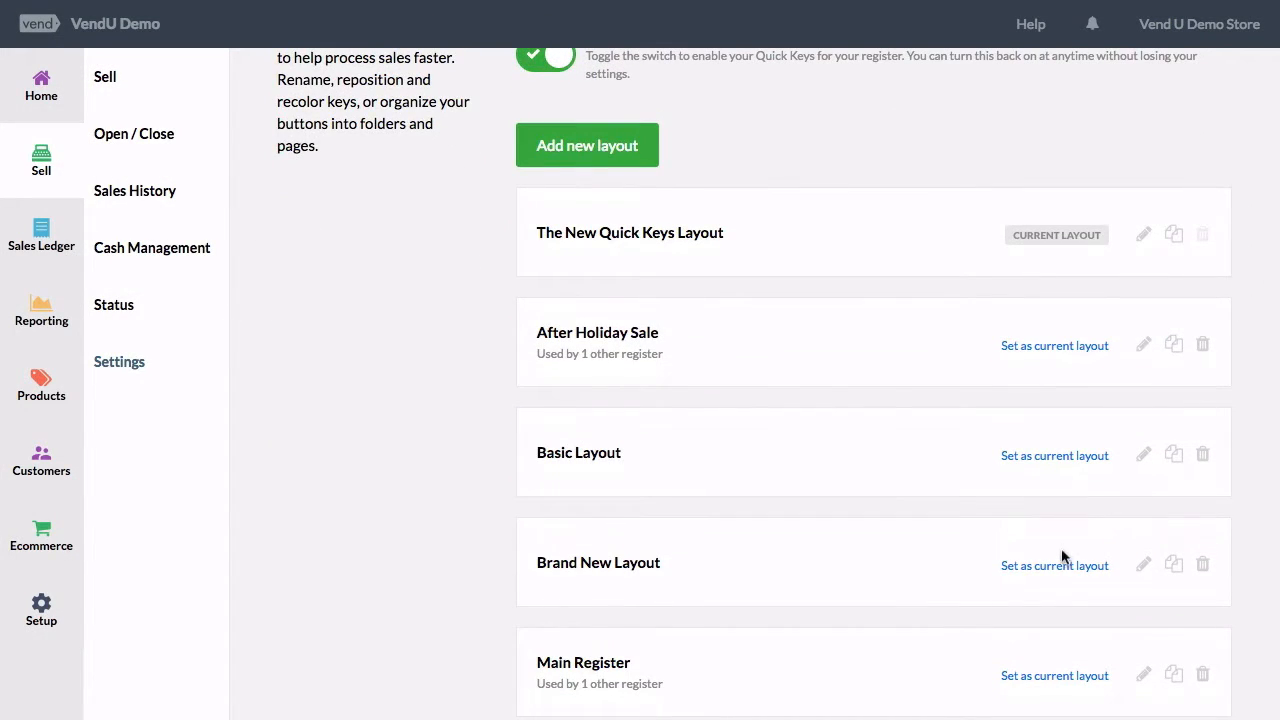
{"action": "left_click", "coordinate": [1054, 564]}
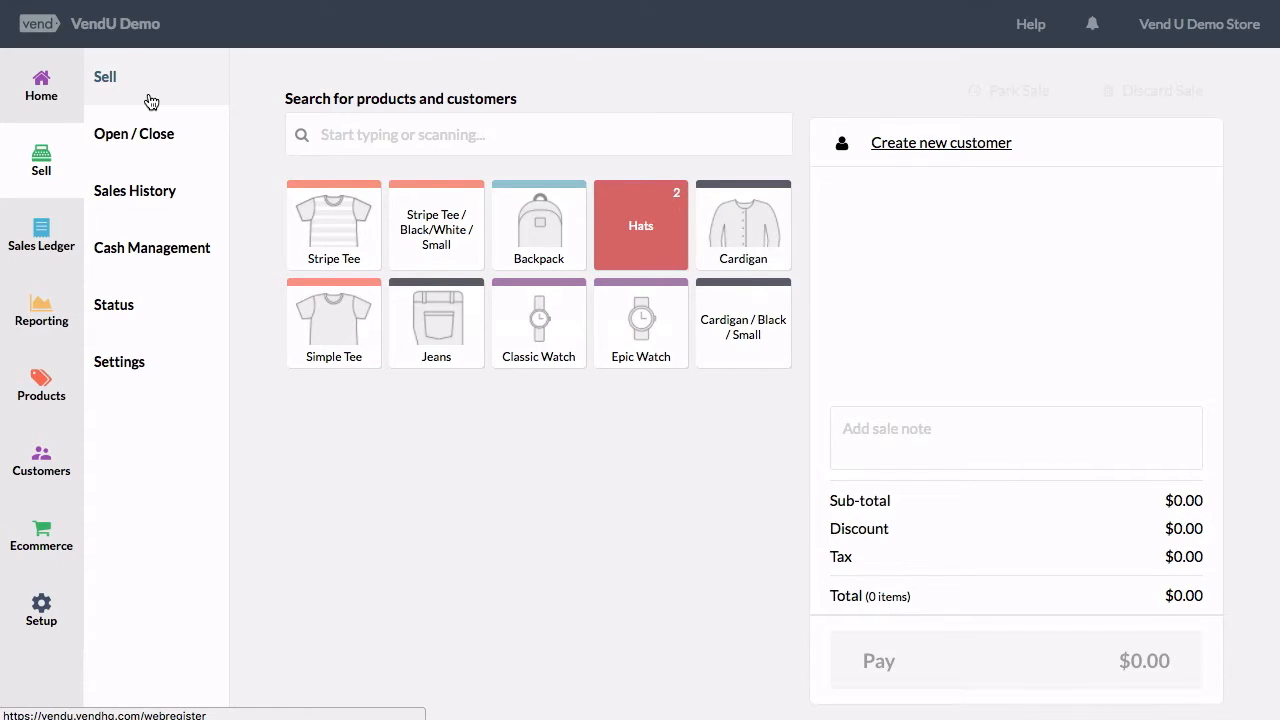
{"action": "left_click", "coordinate": [120, 360]}
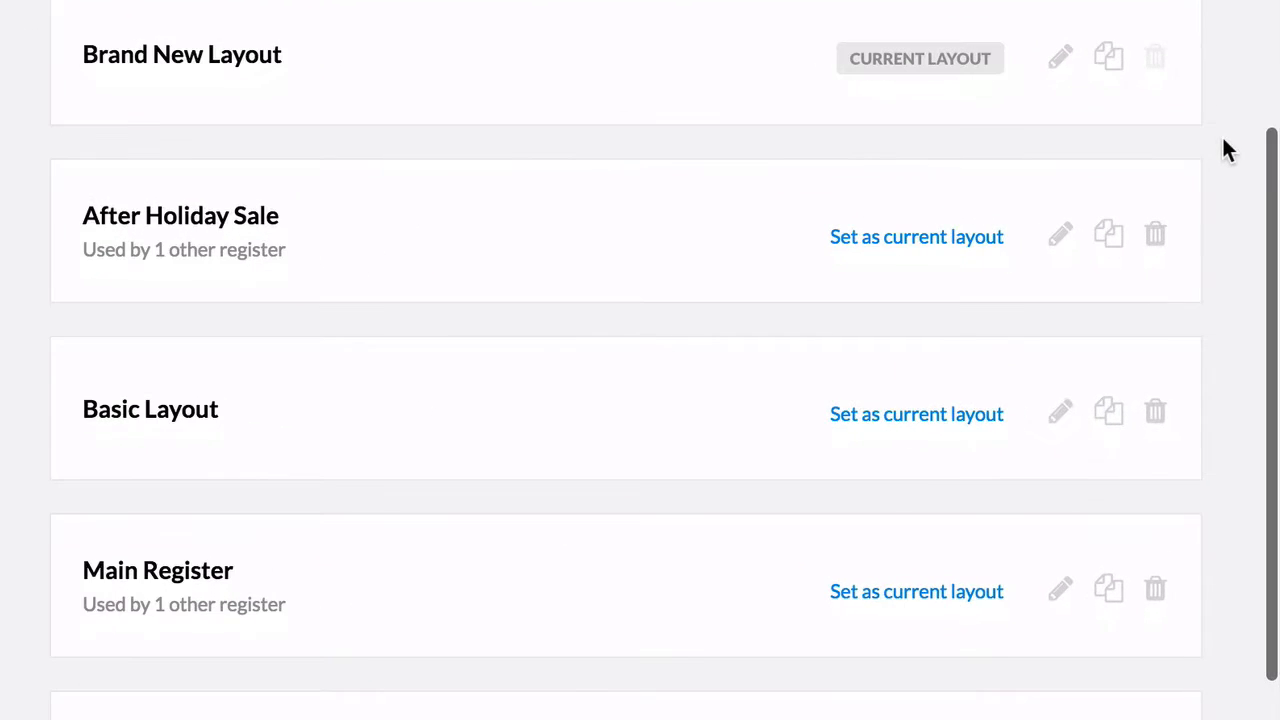
{"action": "left_click", "coordinate": [916, 236]}
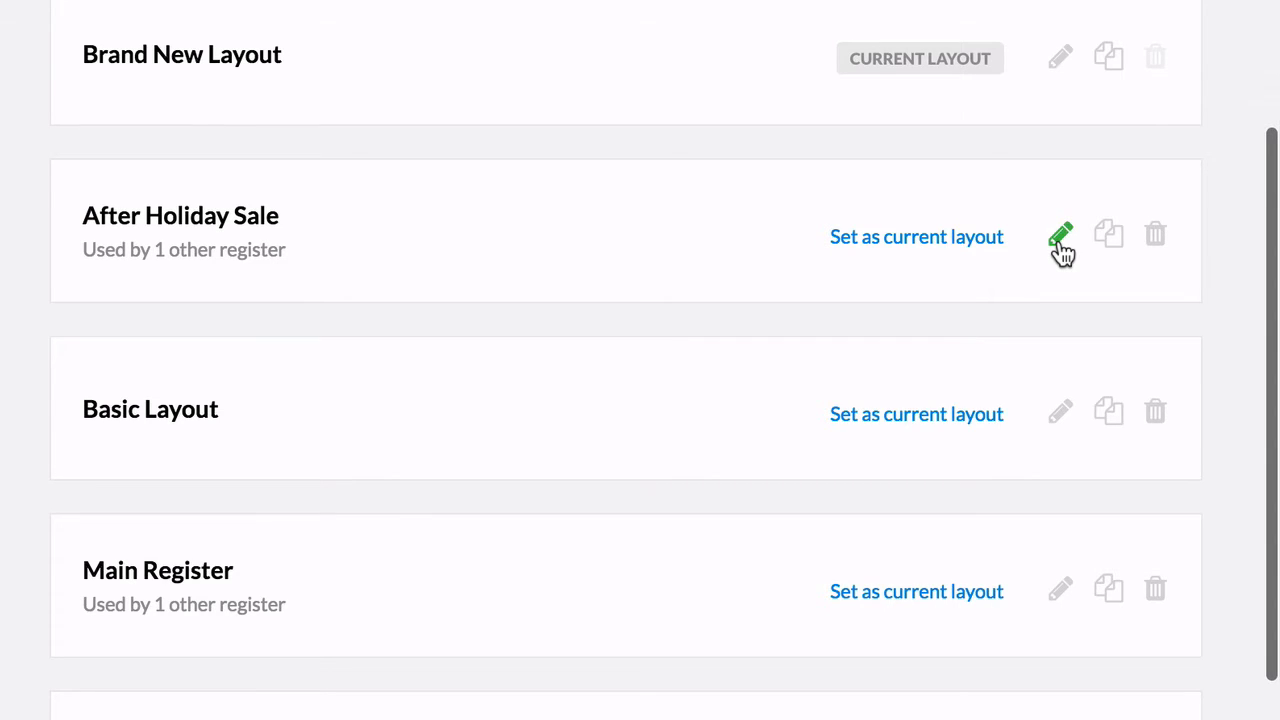
{"action": "mouse_move", "coordinate": [1108, 234]}
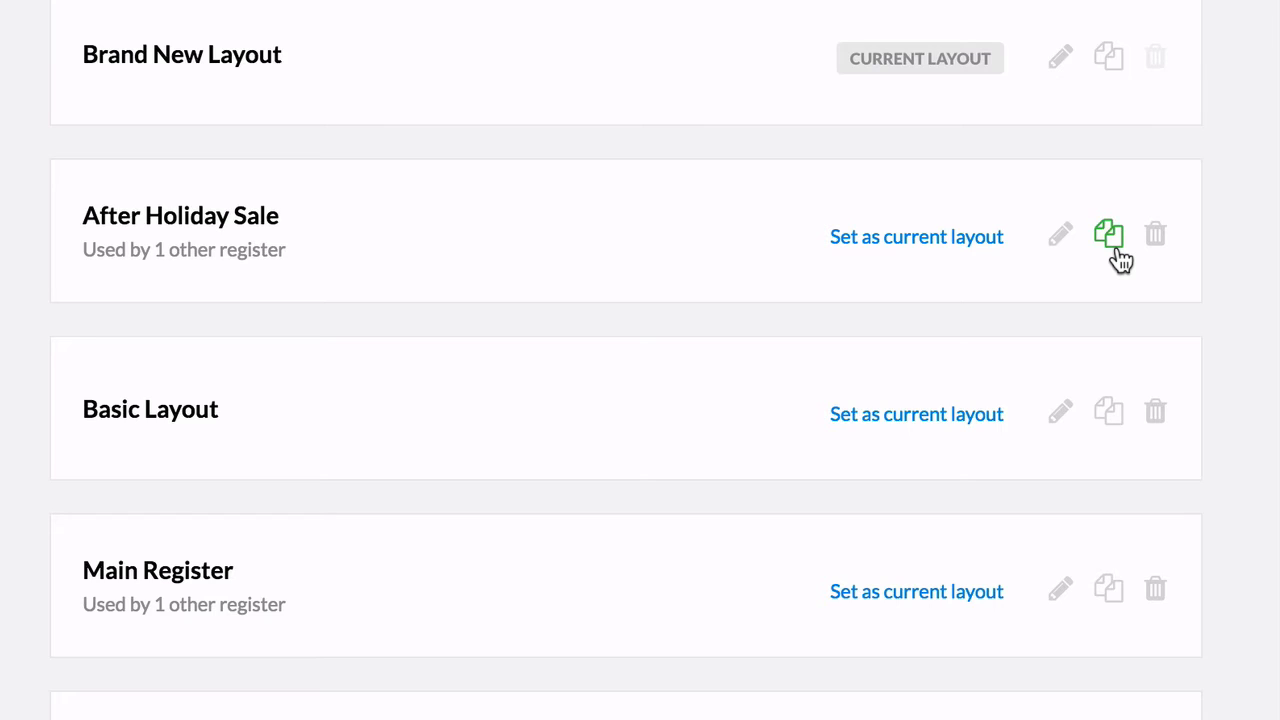
{"action": "mouse_move", "coordinate": [1156, 236]}
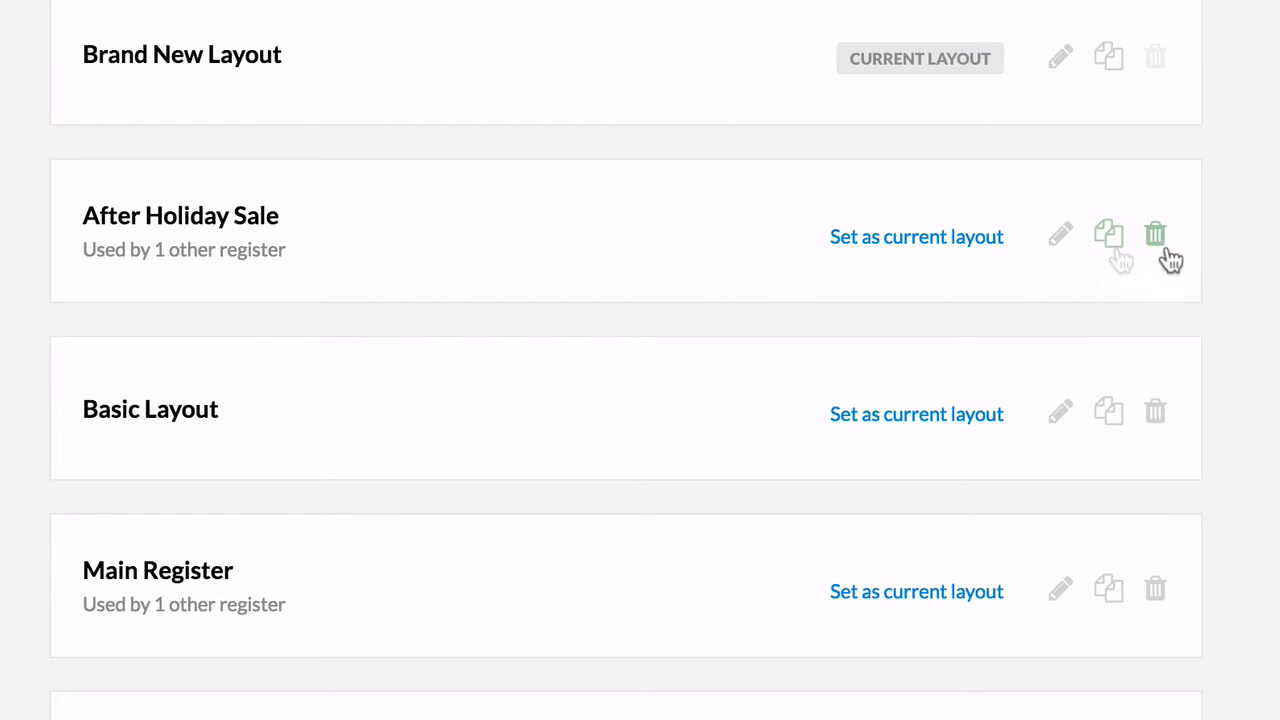
{"action": "mouse_move", "coordinate": [1156, 236]}
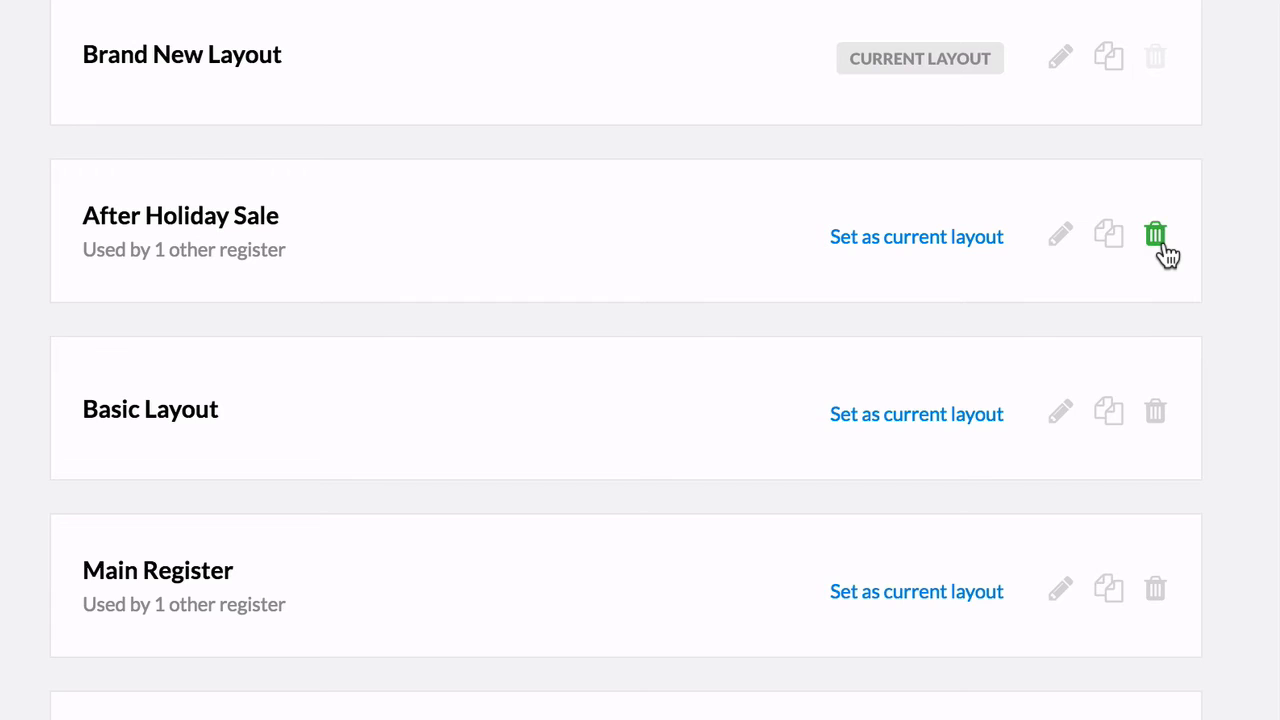
{"action": "left_click", "coordinate": [1156, 236]}
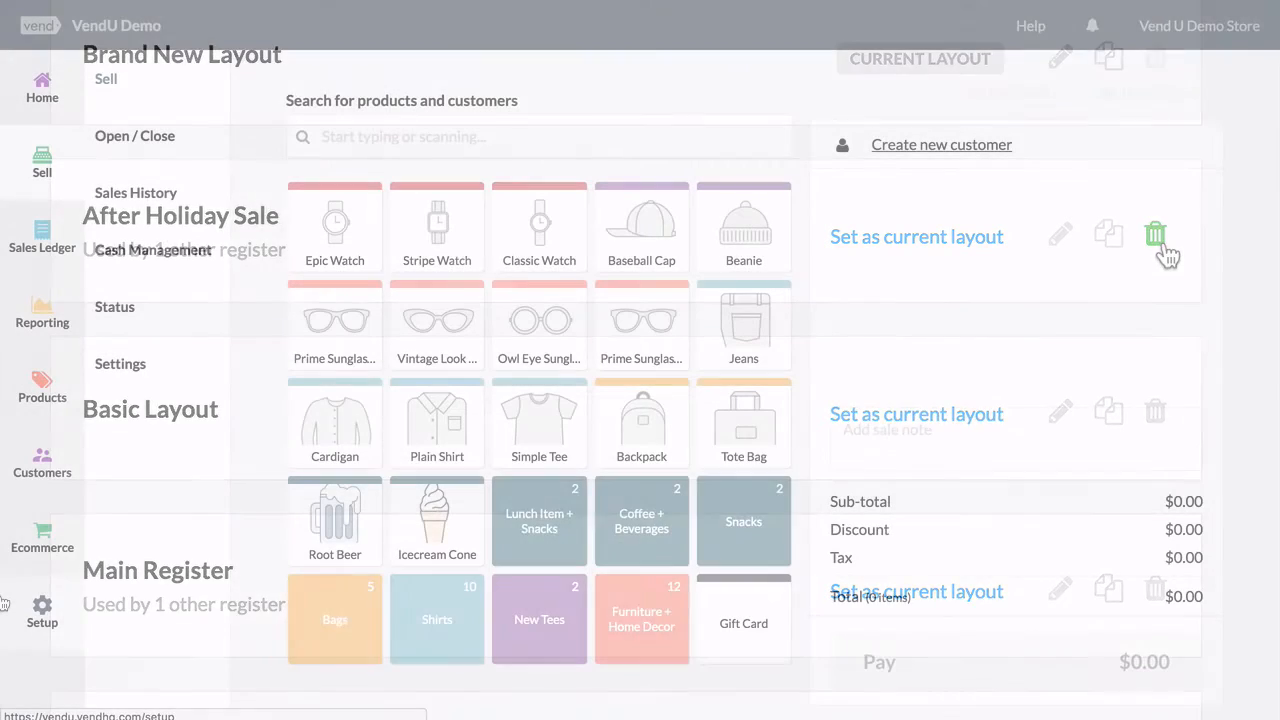